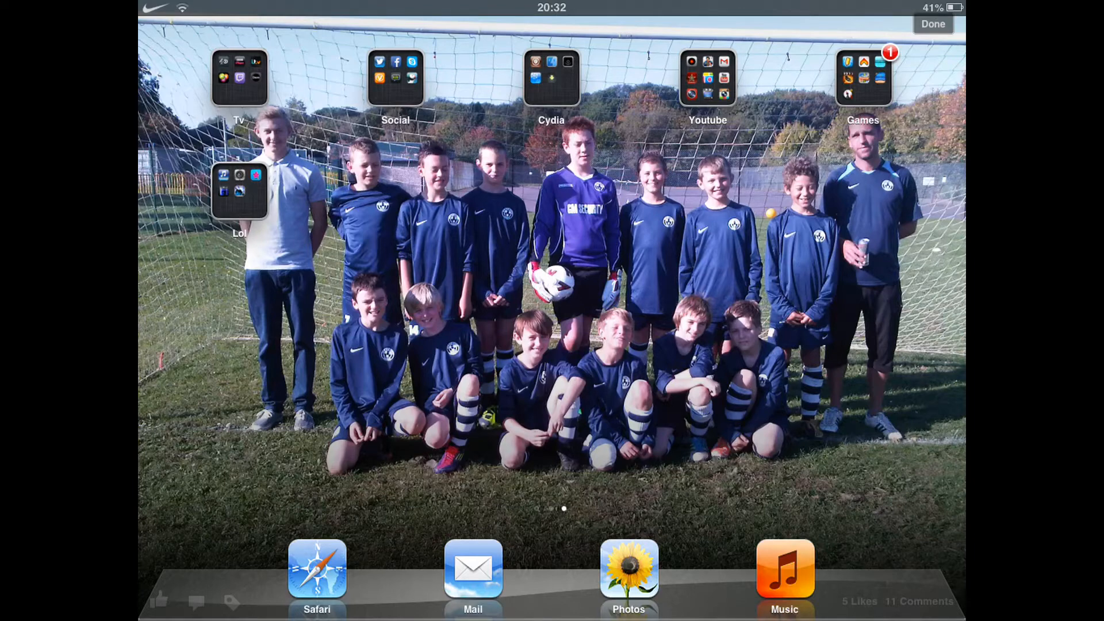
# Launch Cydia from the home screen and show the Sources list
pyautogui.click(551, 78)
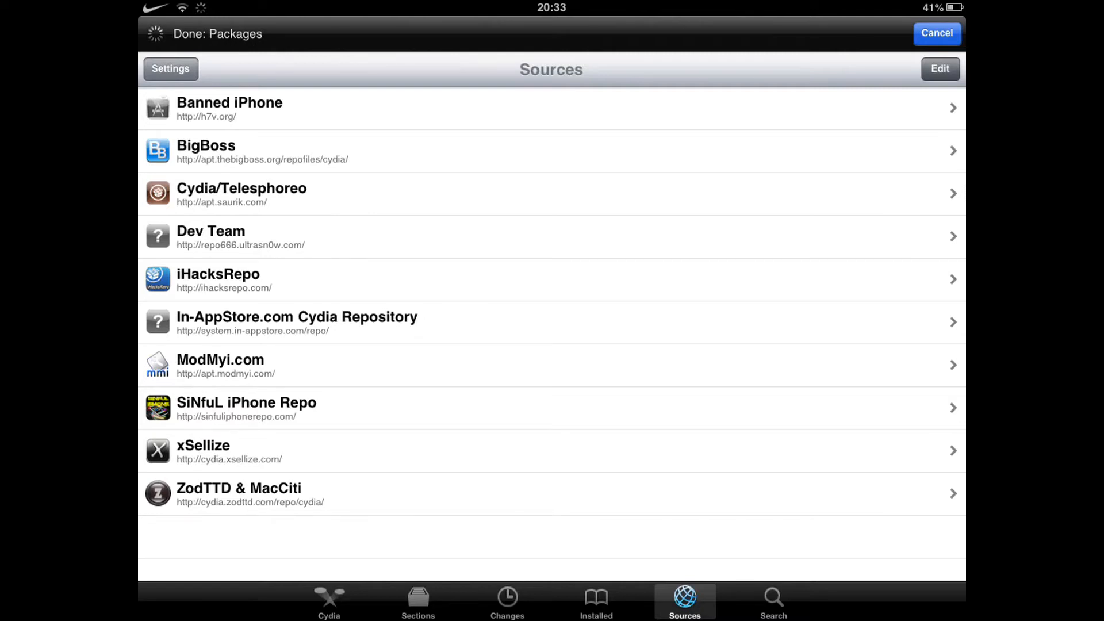
# Put the Sources list in edit mode and bring up the new-source URL prompt
pyautogui.click(939, 69)
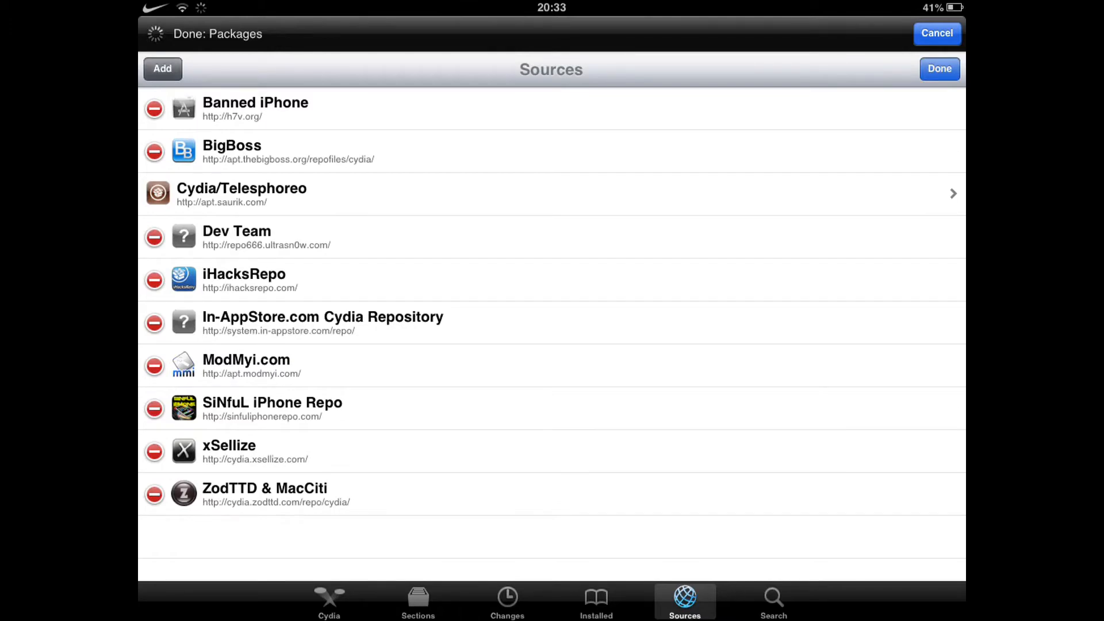
pyautogui.click(162, 69)
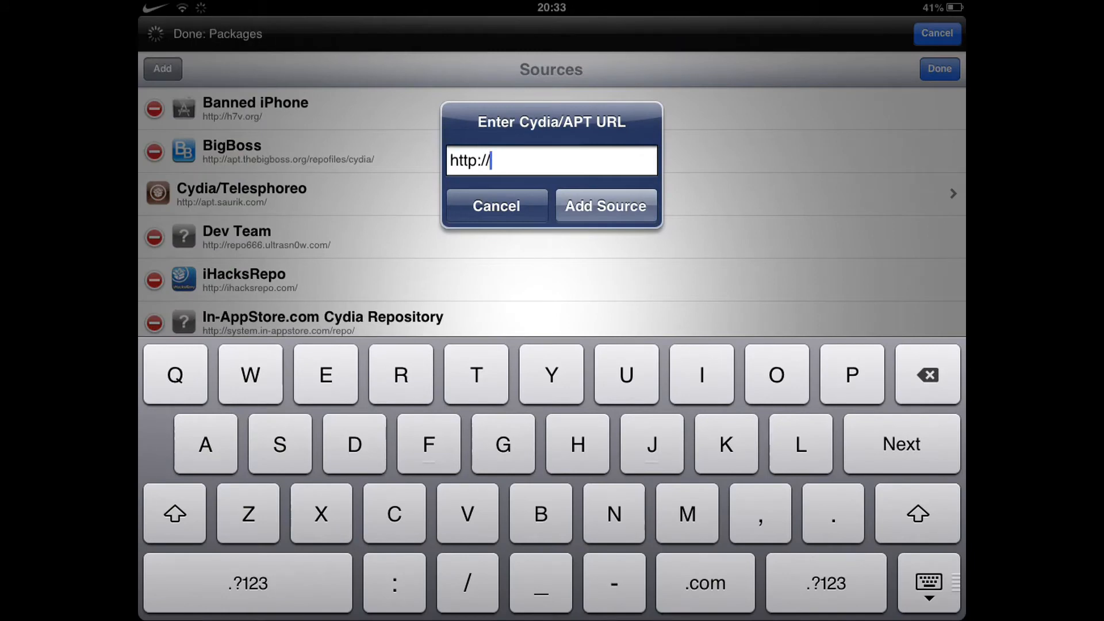
pyautogui.write('cy')
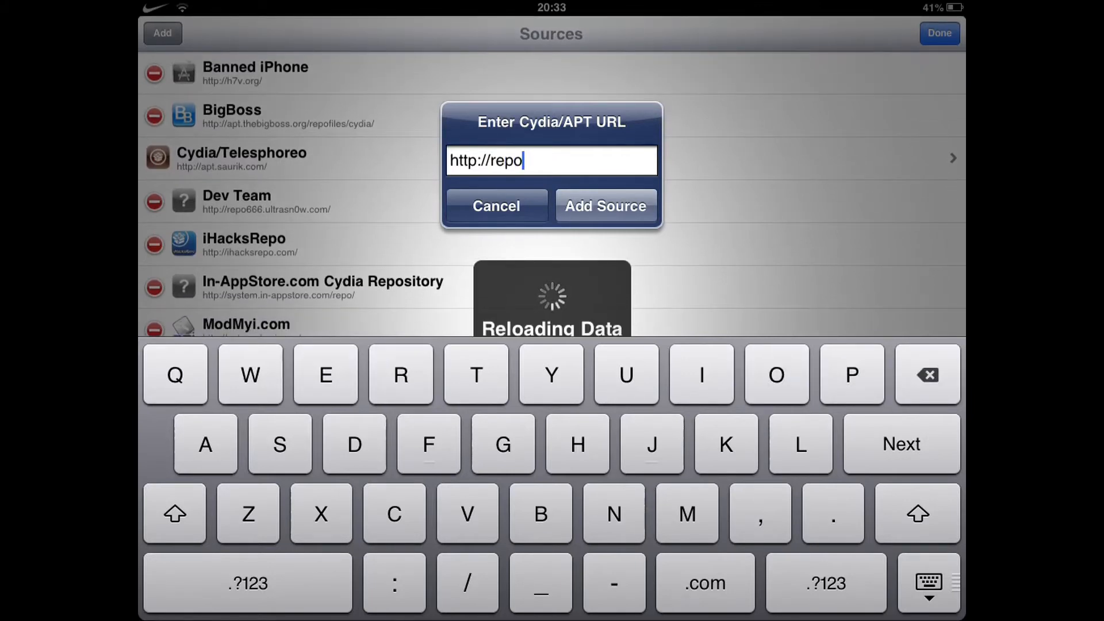
pyautogui.write('cyf')
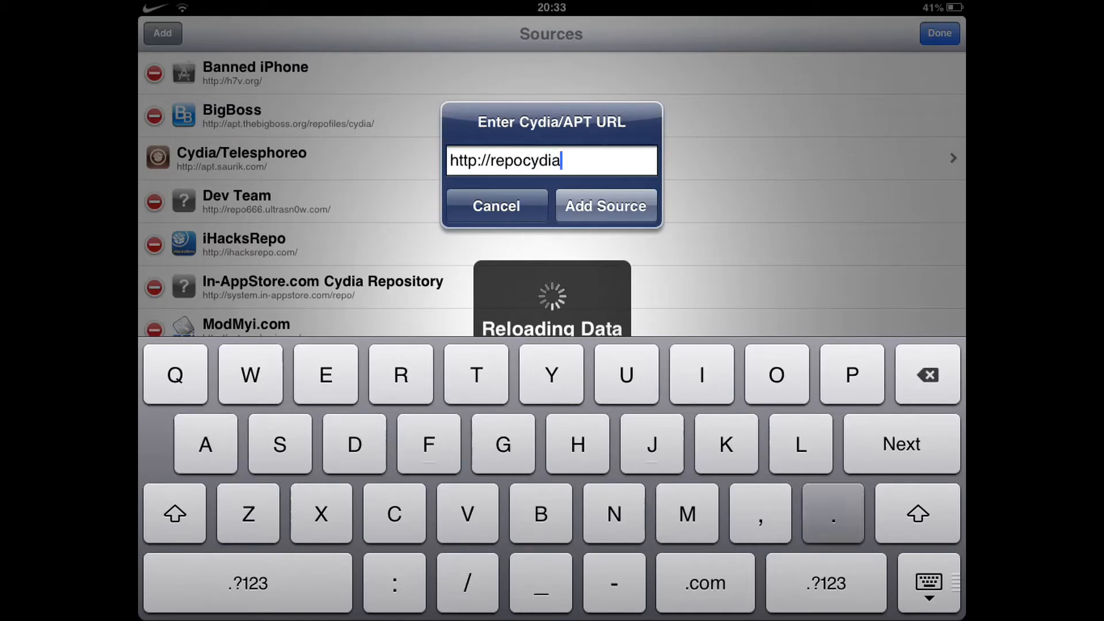
pyautogui.click(704, 583)
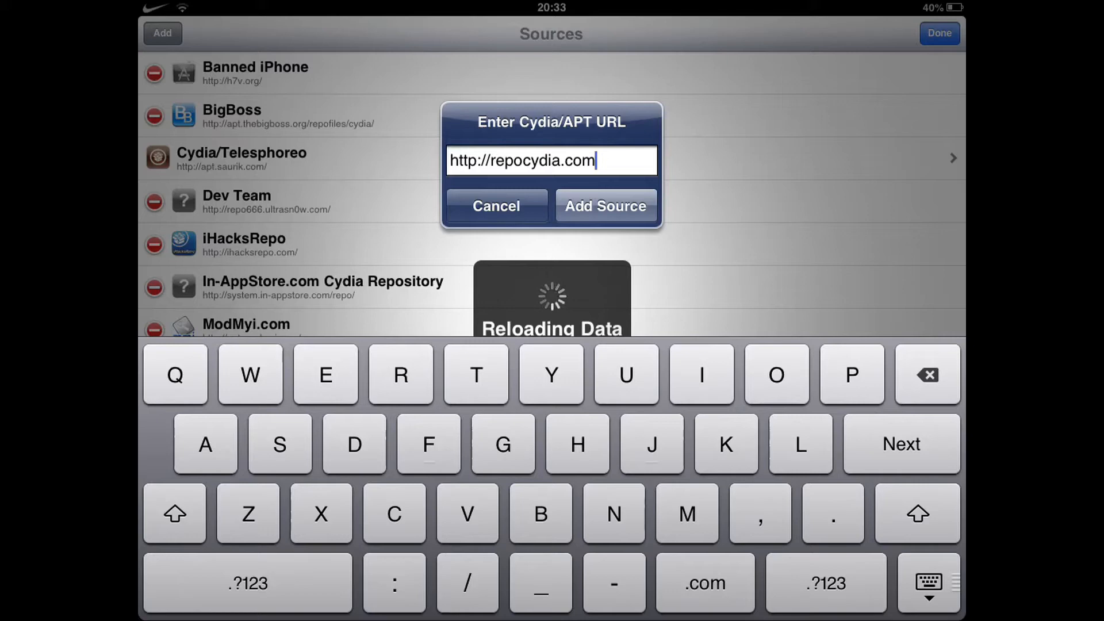
pyautogui.click(605, 206)
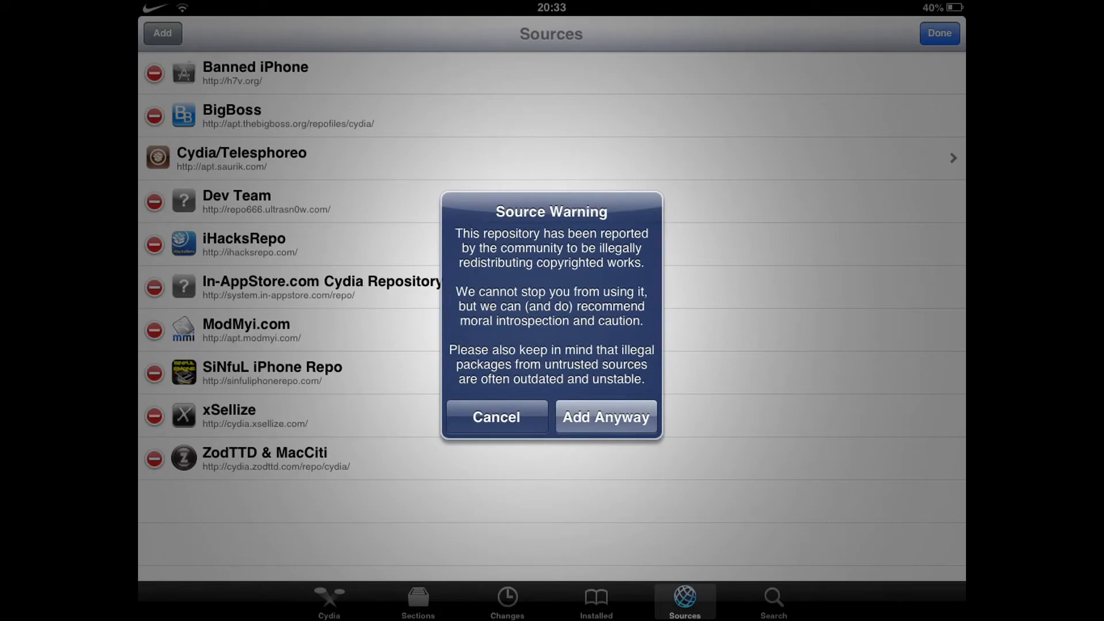
# Accept the warning so Repo Cydia is added, then return to Sources after the refresh completes
pyautogui.click(605, 416)
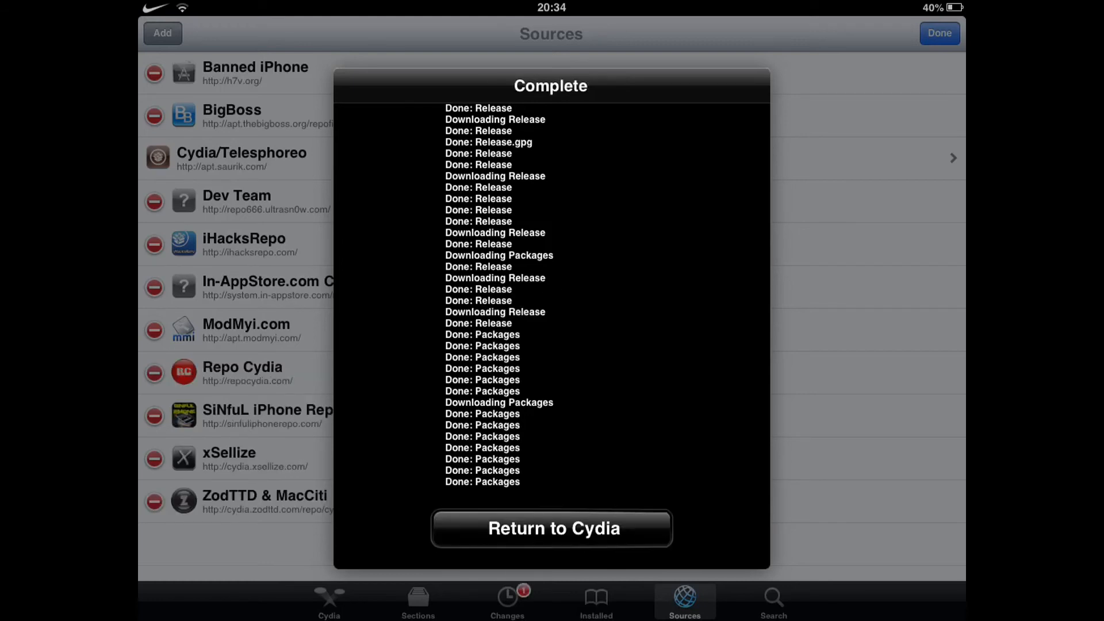
pyautogui.click(552, 528)
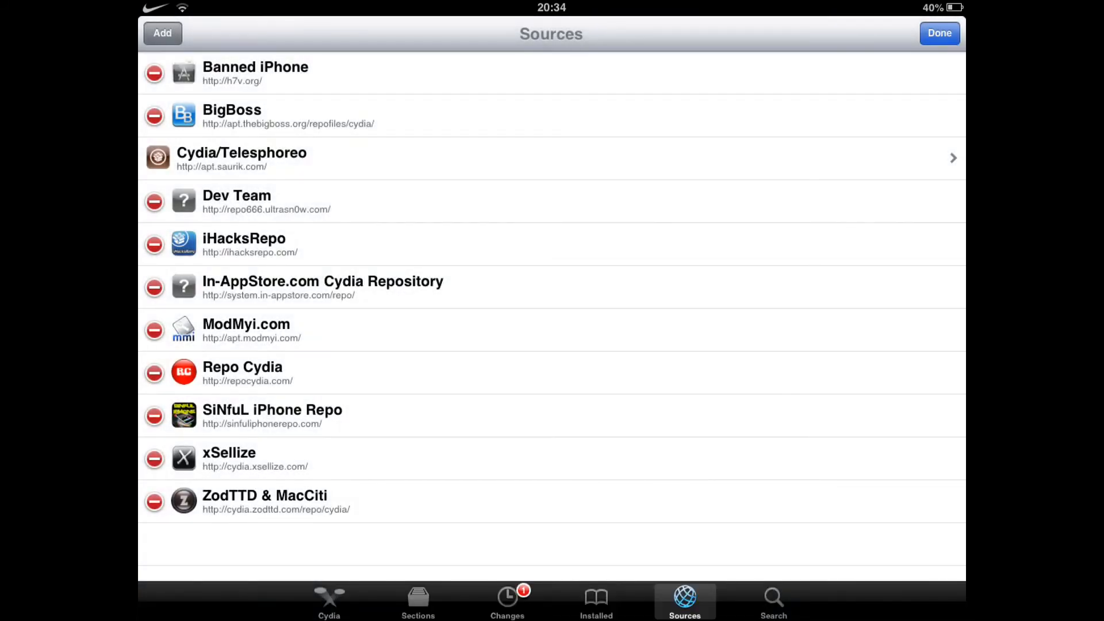
# Browse Repo Cydia's packages and show the Installous 5 (5.0.3-1) details page
pyautogui.click(939, 34)
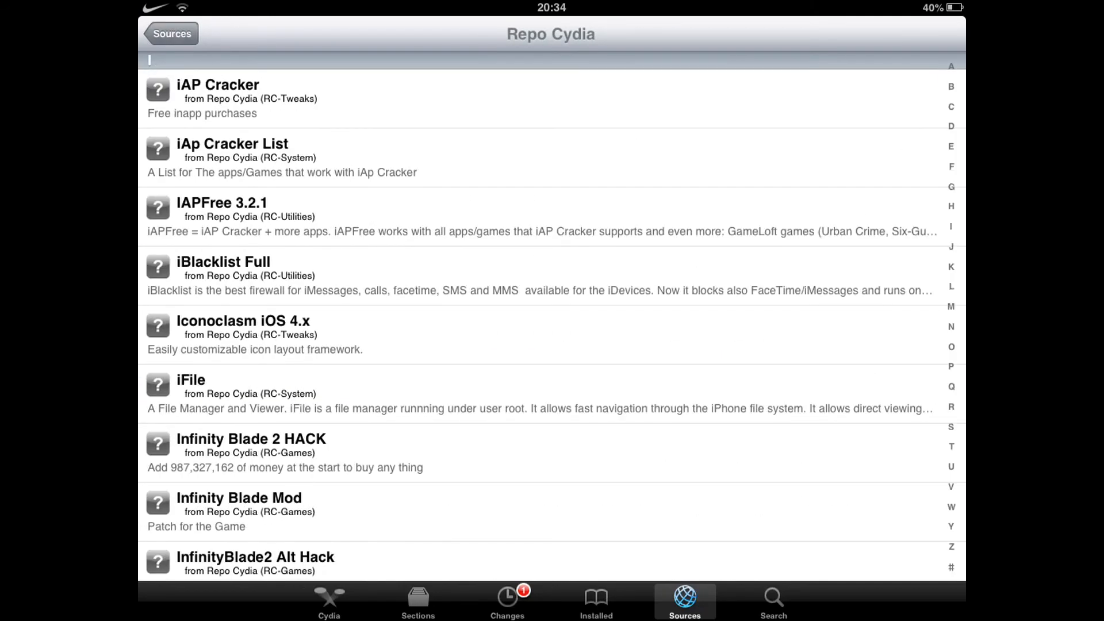
pyautogui.scroll(-3)
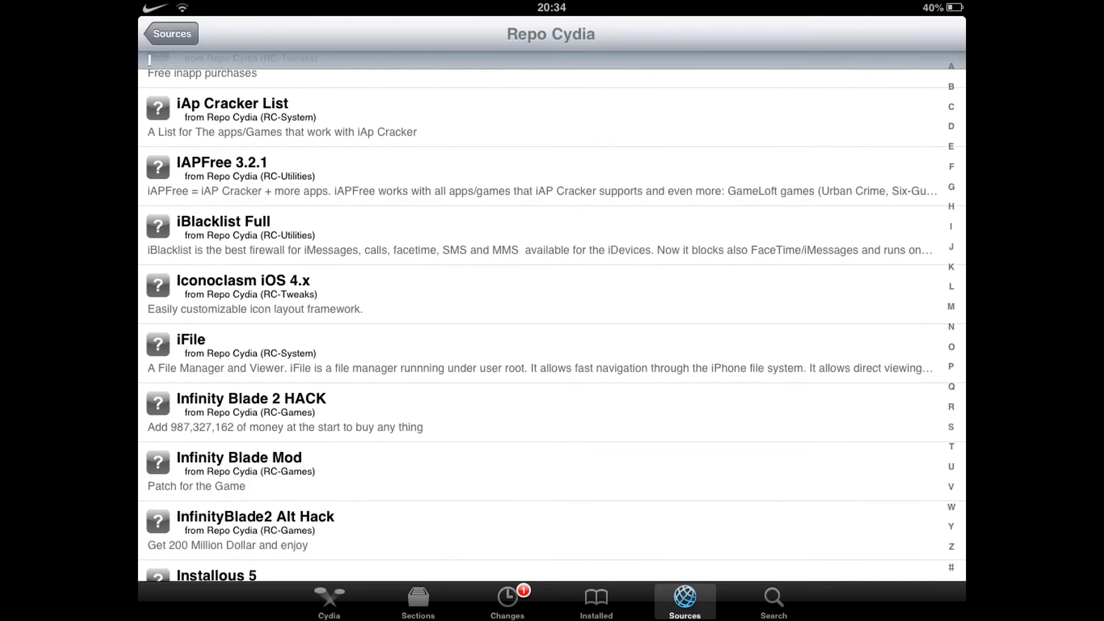
pyautogui.scroll(-3)
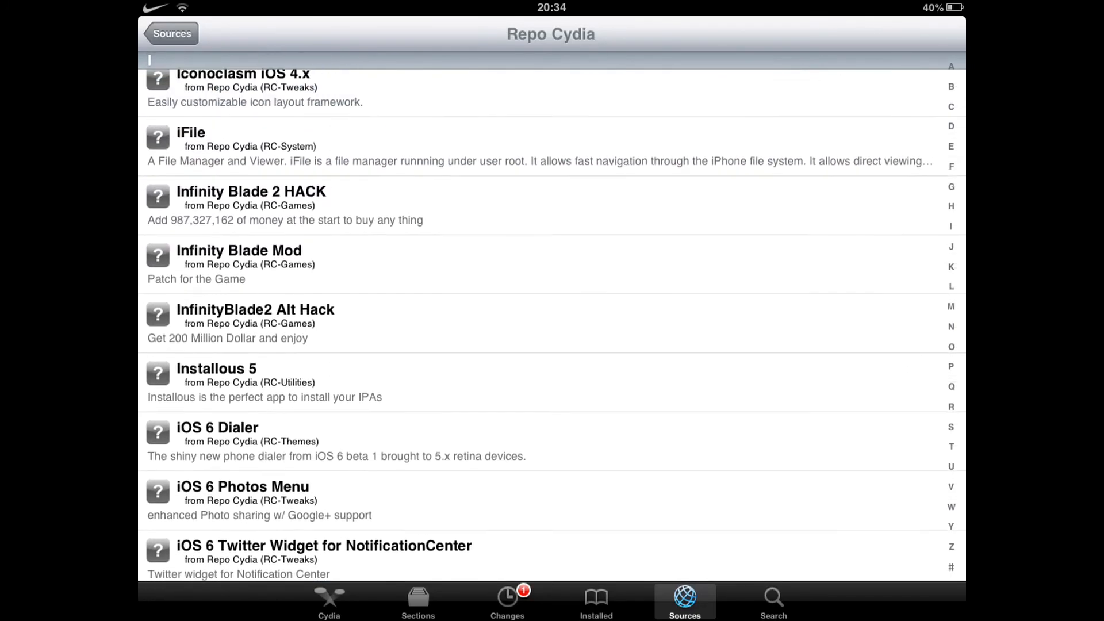
pyautogui.click(247, 383)
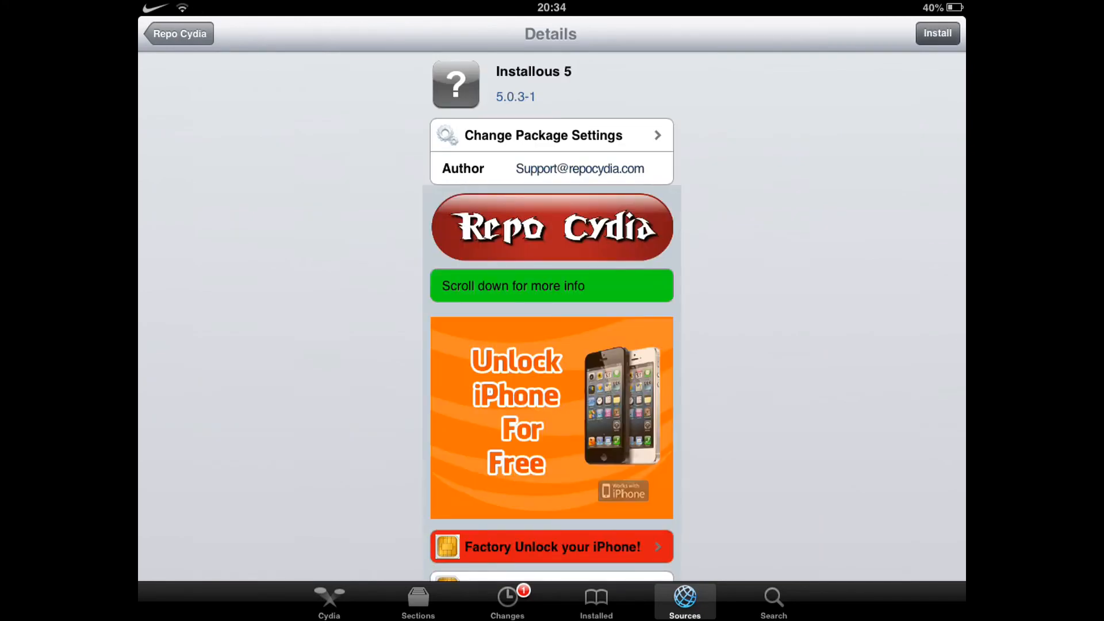
# Install Installous 5 and confirm so the download begins
pyautogui.click(938, 33)
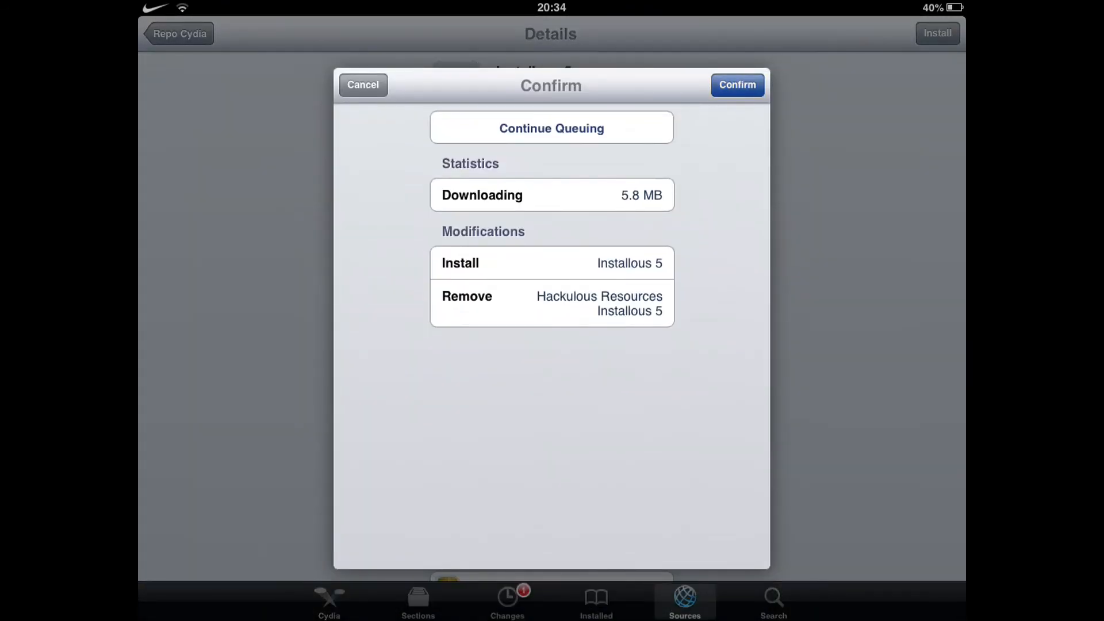
pyautogui.click(737, 85)
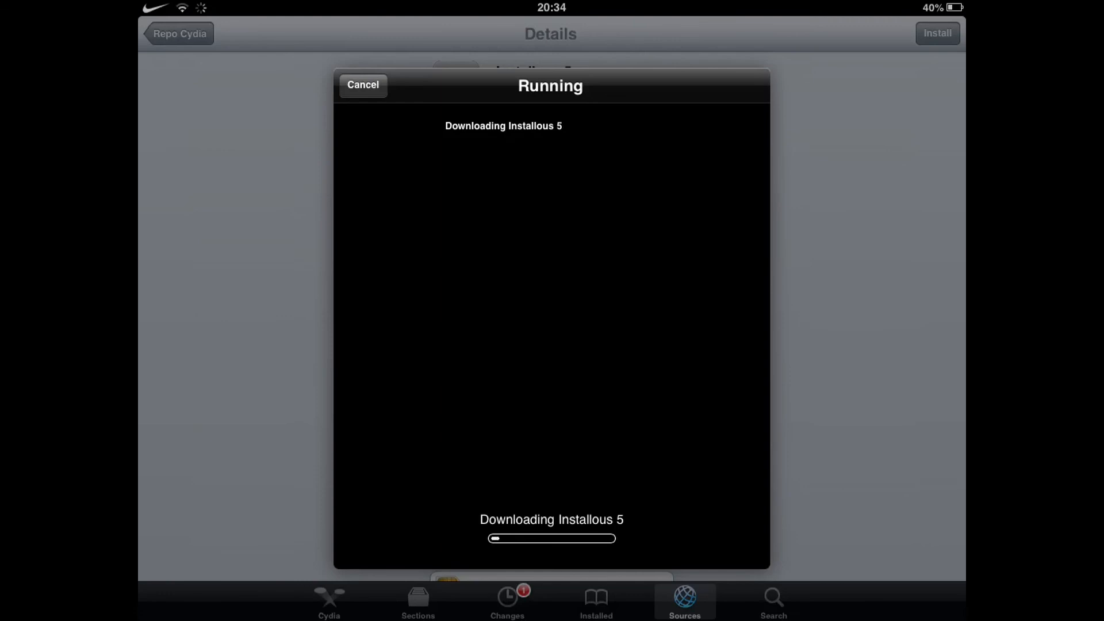